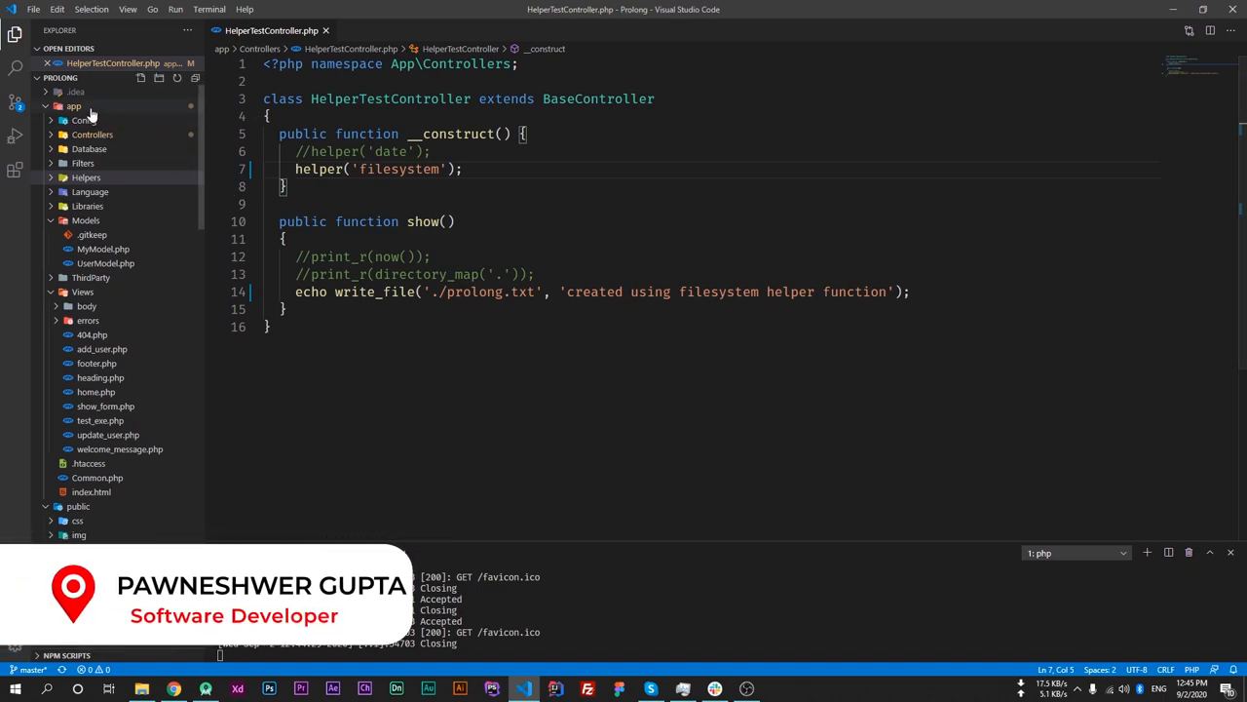
Step: Expand app/Helpers and add a new file pawn_helper.php inside it
left_click(85, 177)
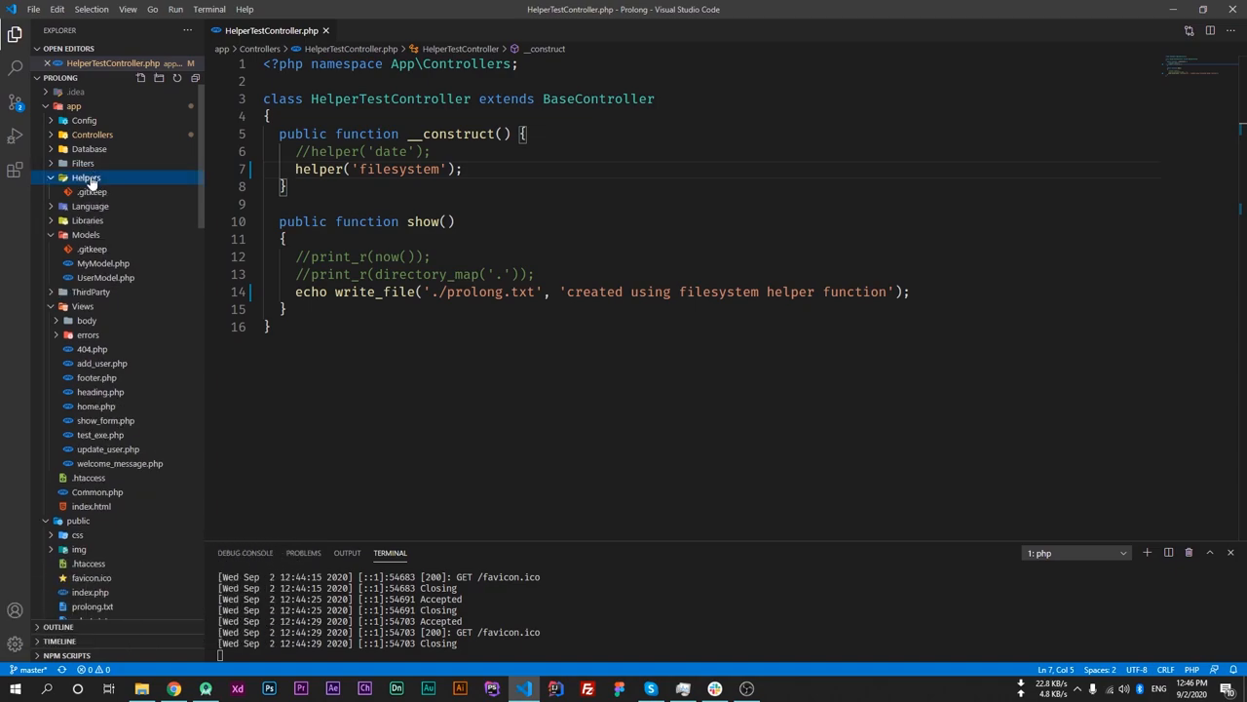
right_click(86, 177)
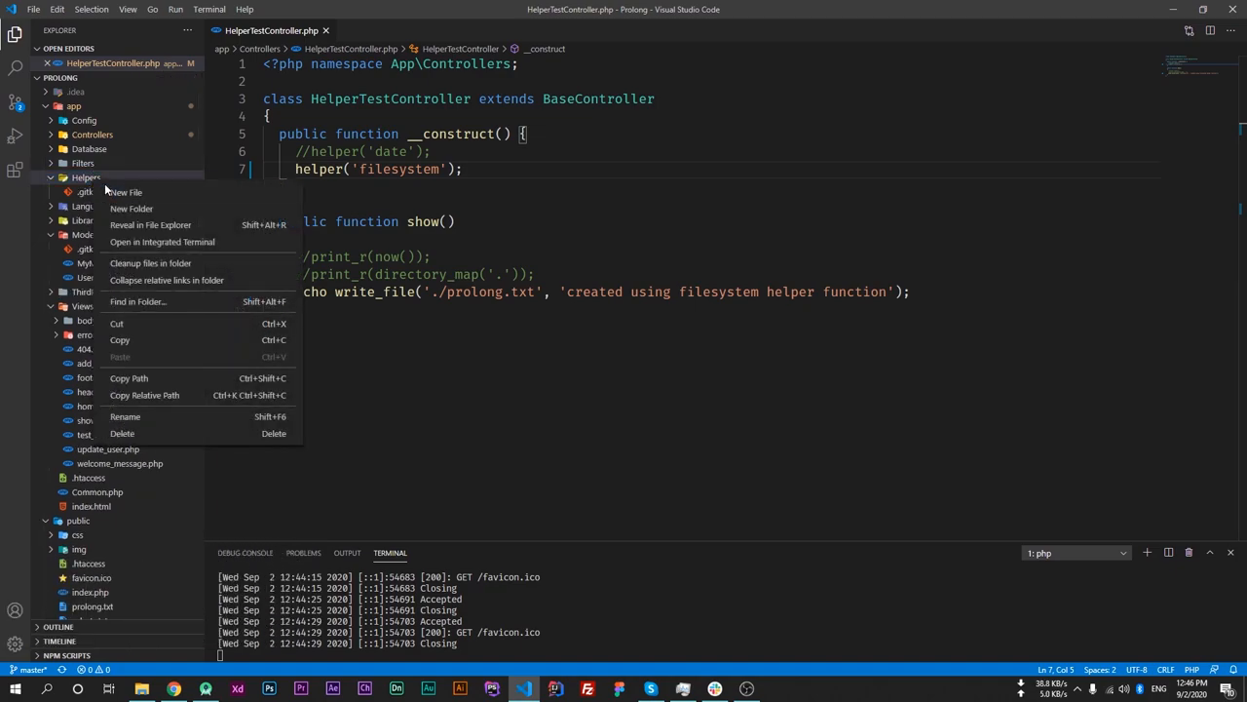
left_click(125, 192)
type("pawn_helper.php")
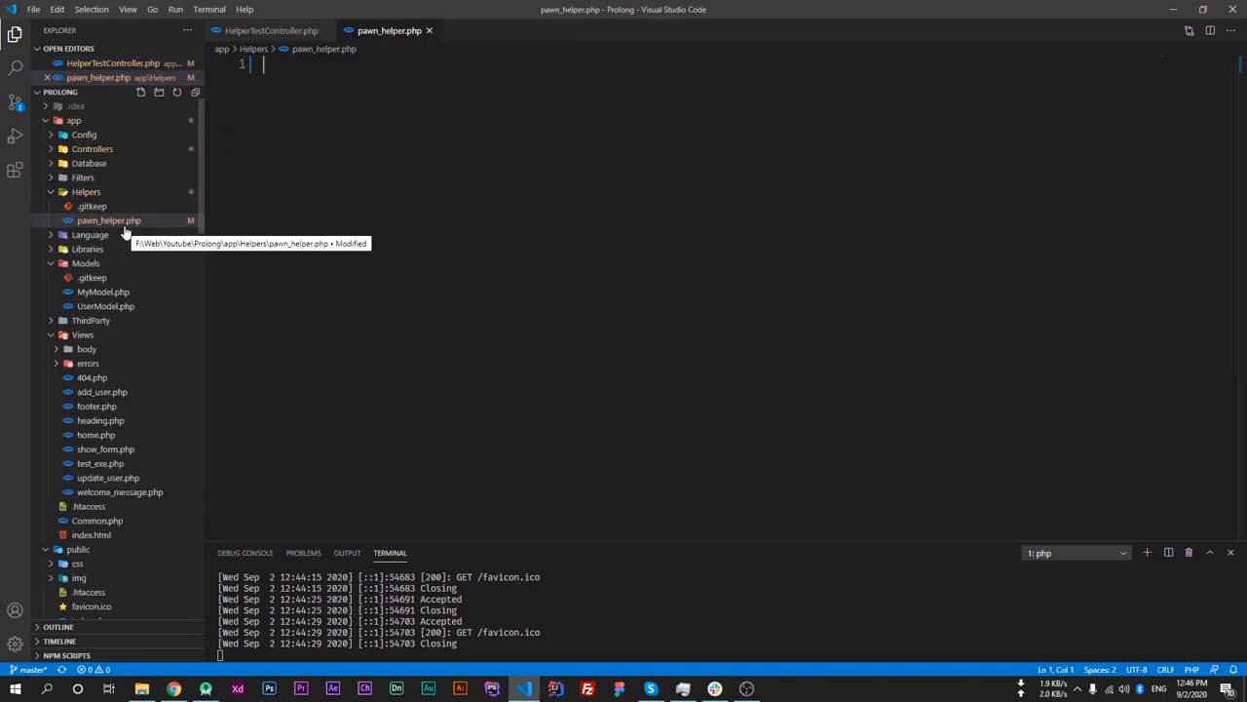
mouse_move(88, 220)
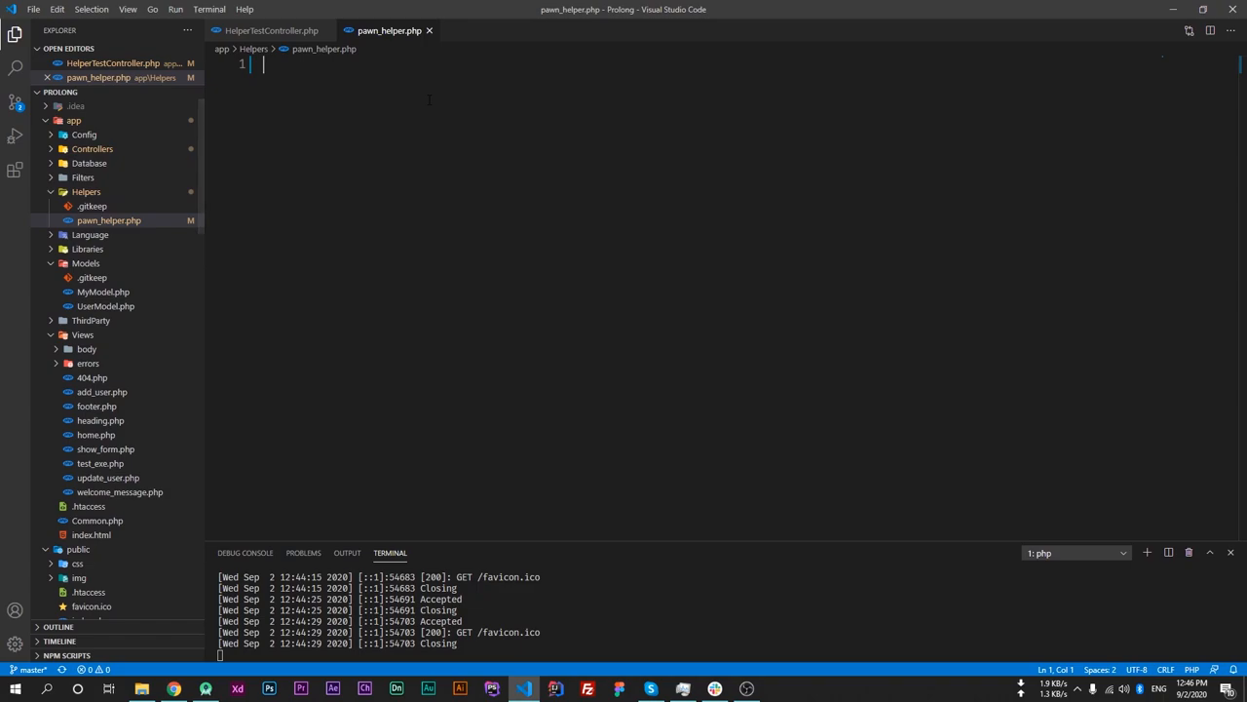
Step: Type <?php and a test_ran() function containing return 156; in pawn_helper.php
type("<?php")
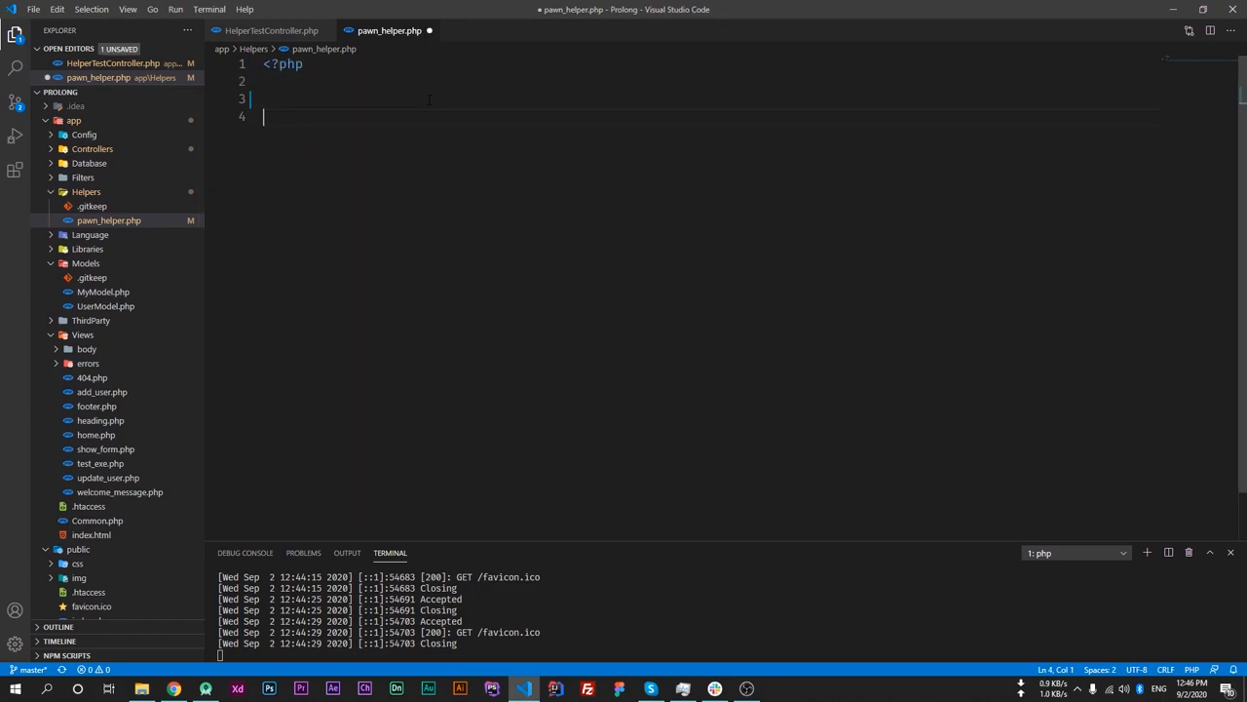
key("Backspace")
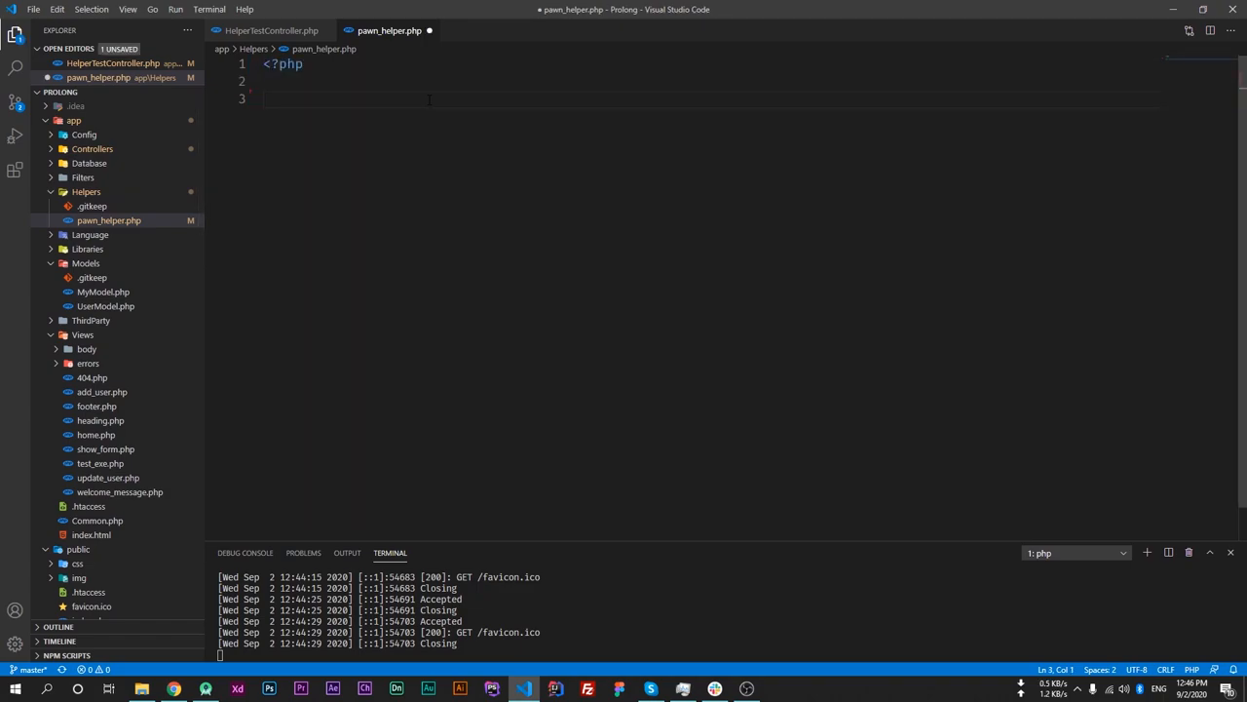
type("function")
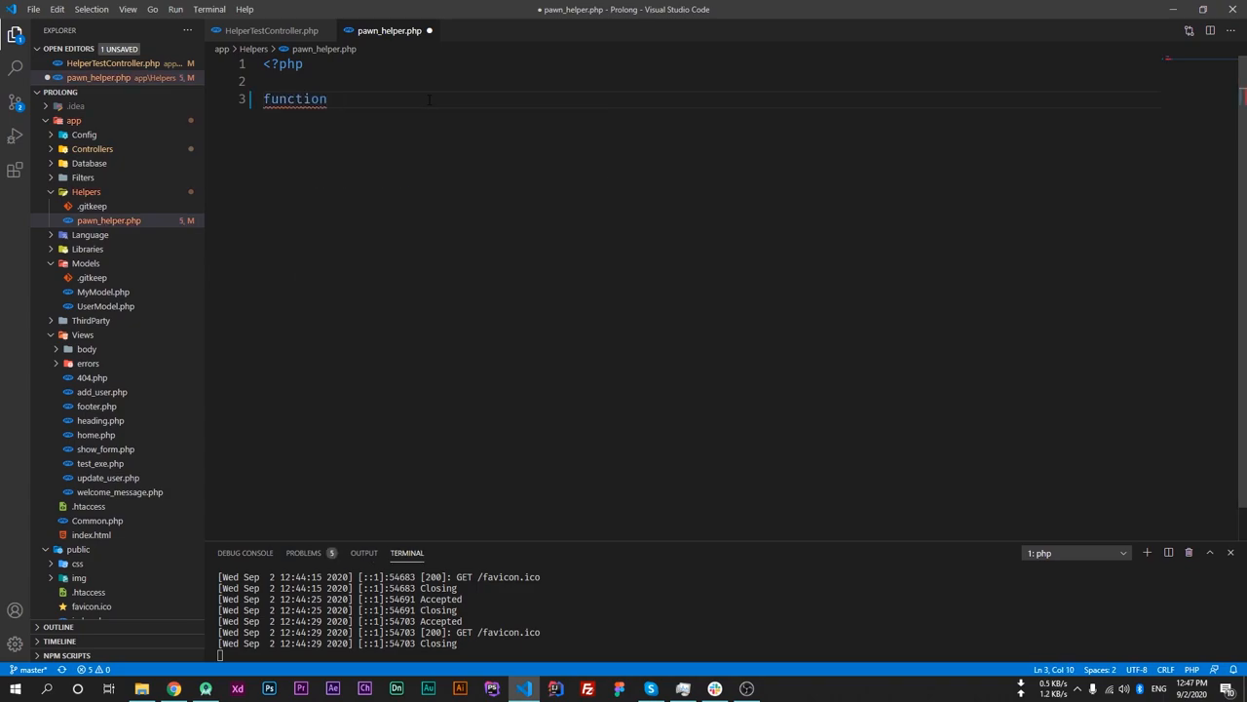
type("test")
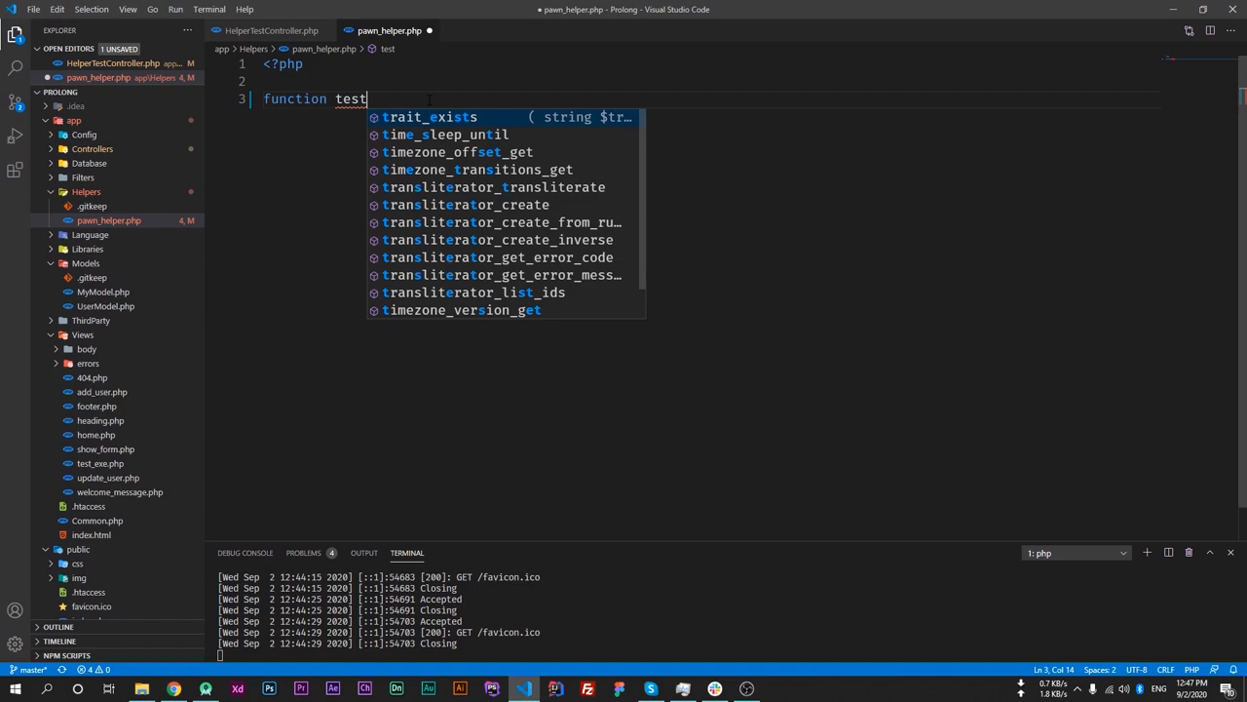
type("_ran() {")
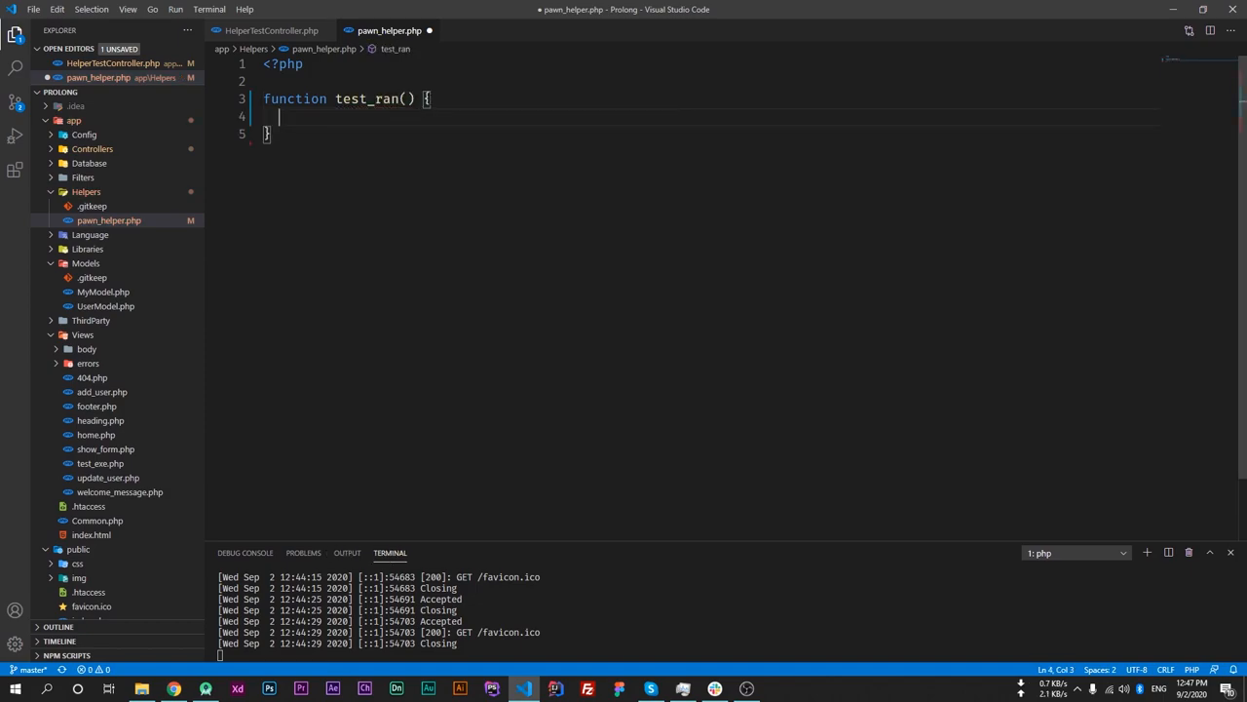
type("return")
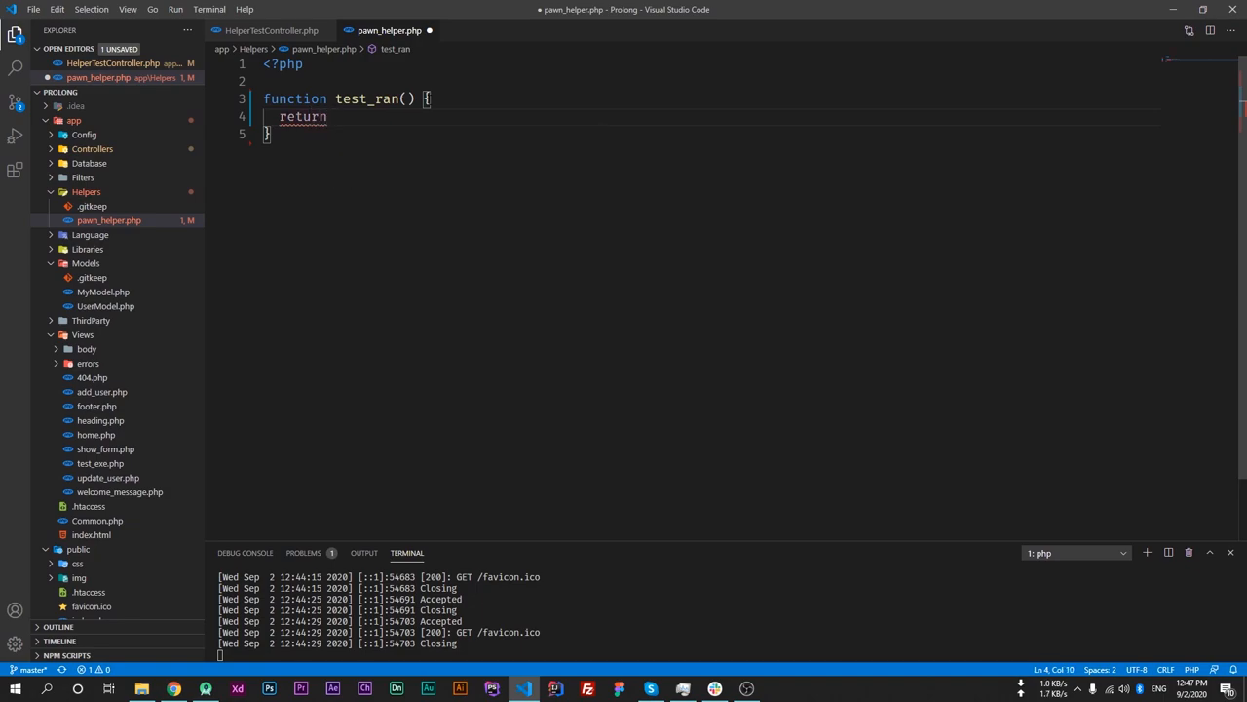
type("156")
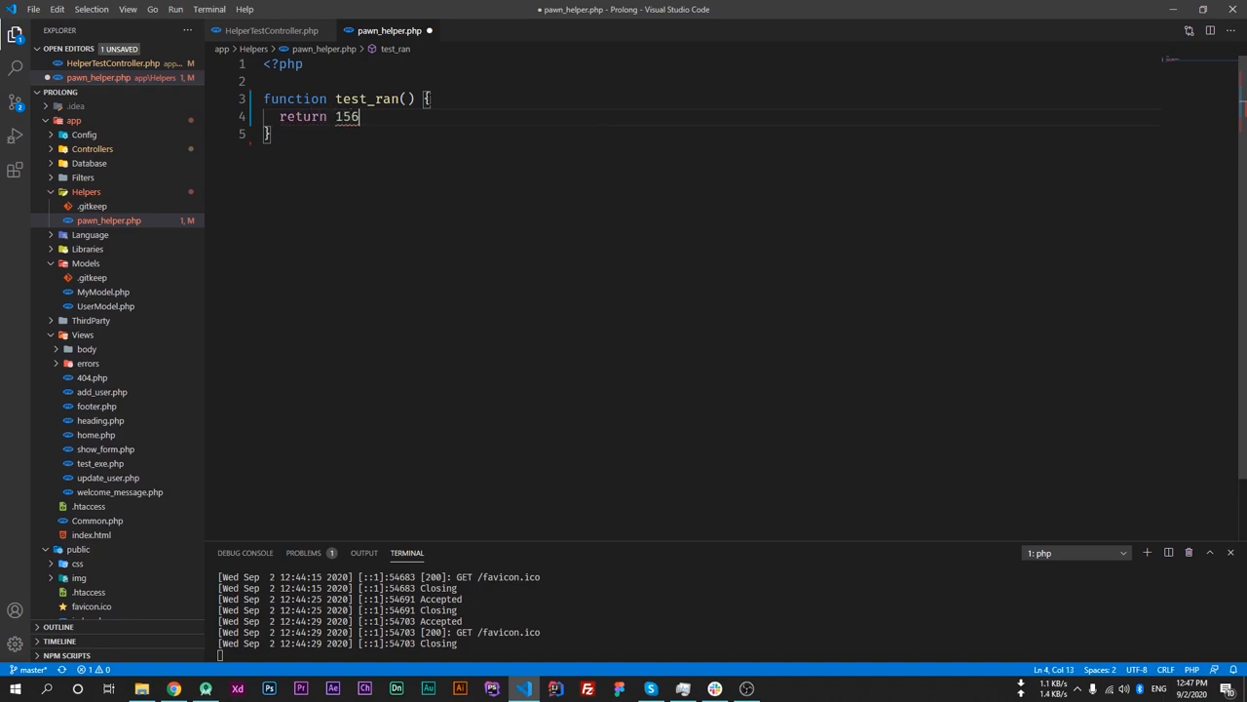
type(";")
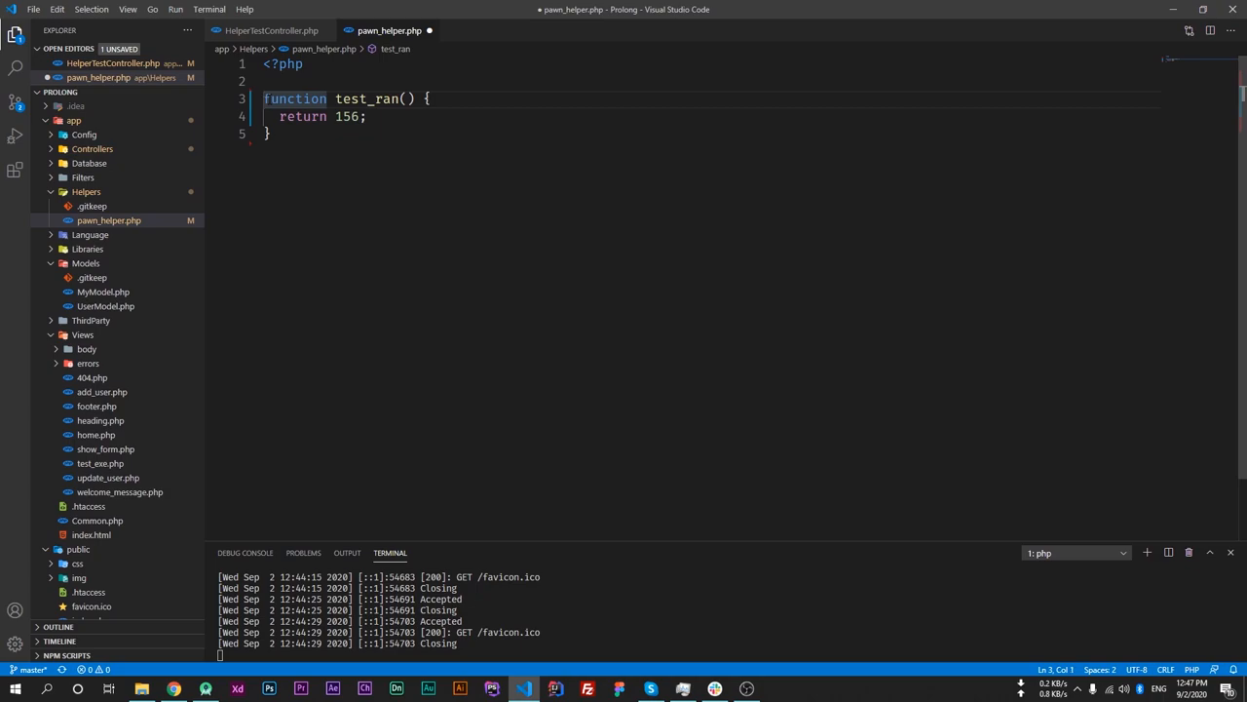
type("public")
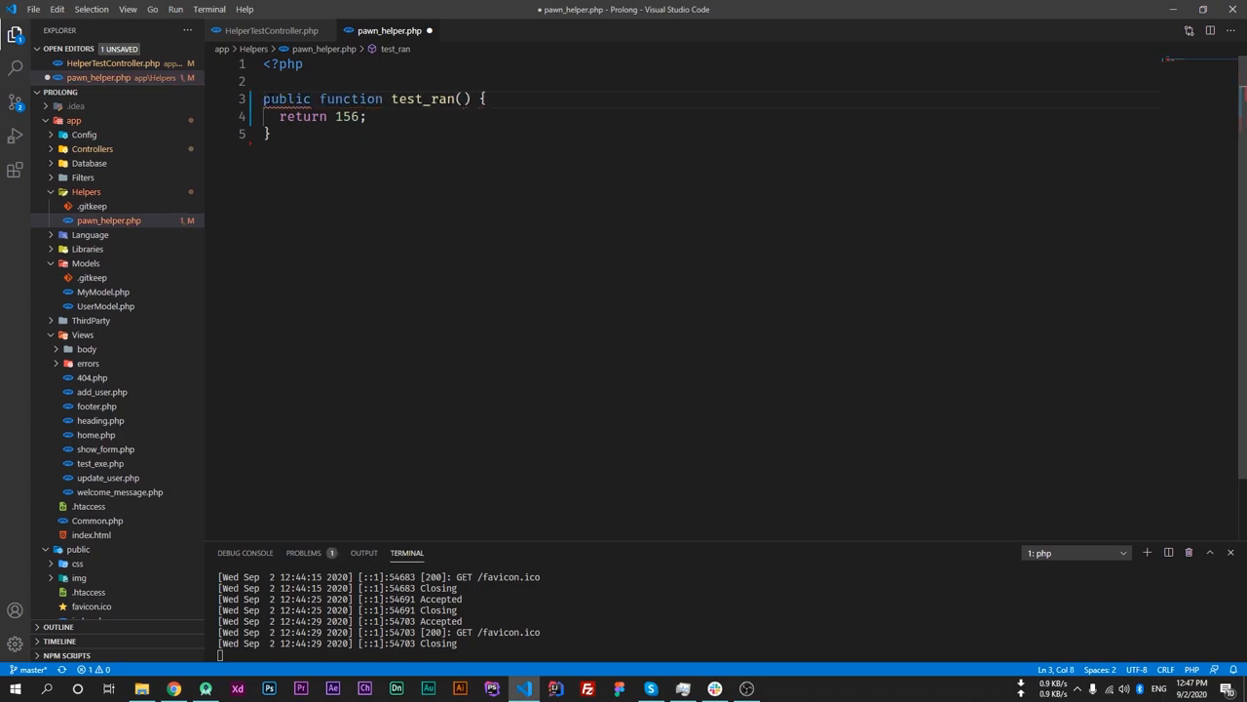
left_click(270, 133)
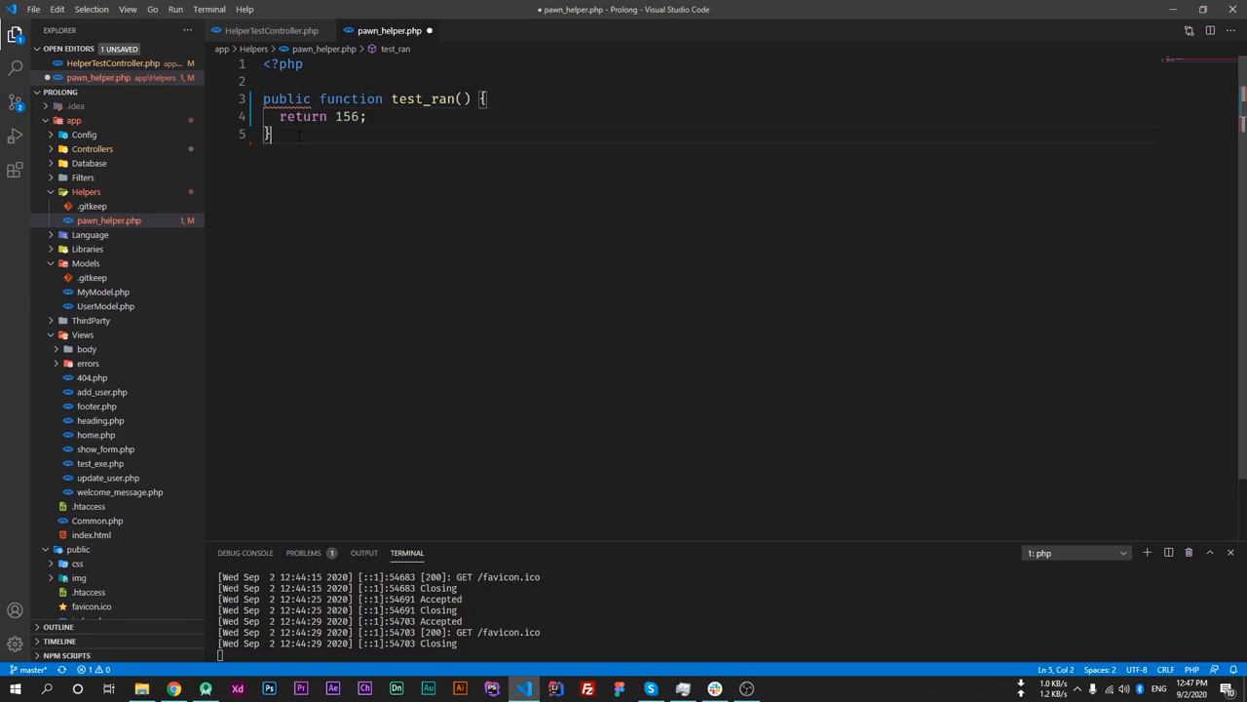
double_click(287, 99)
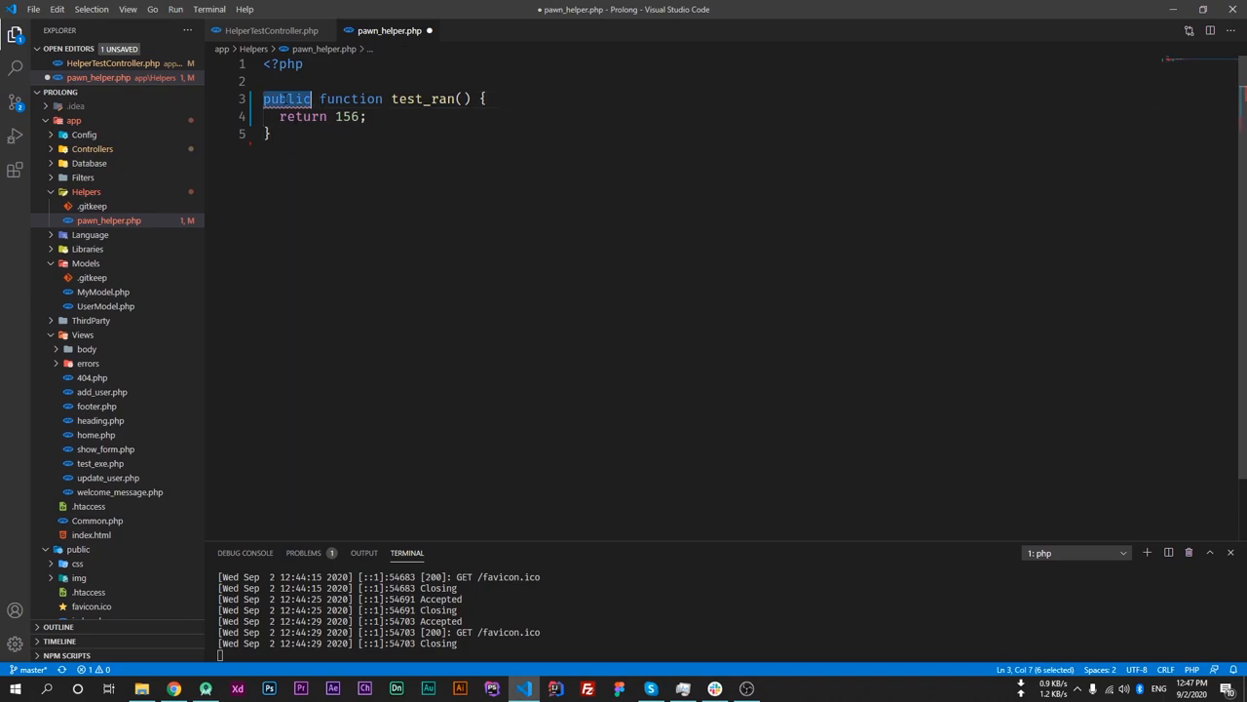
key("Delete")
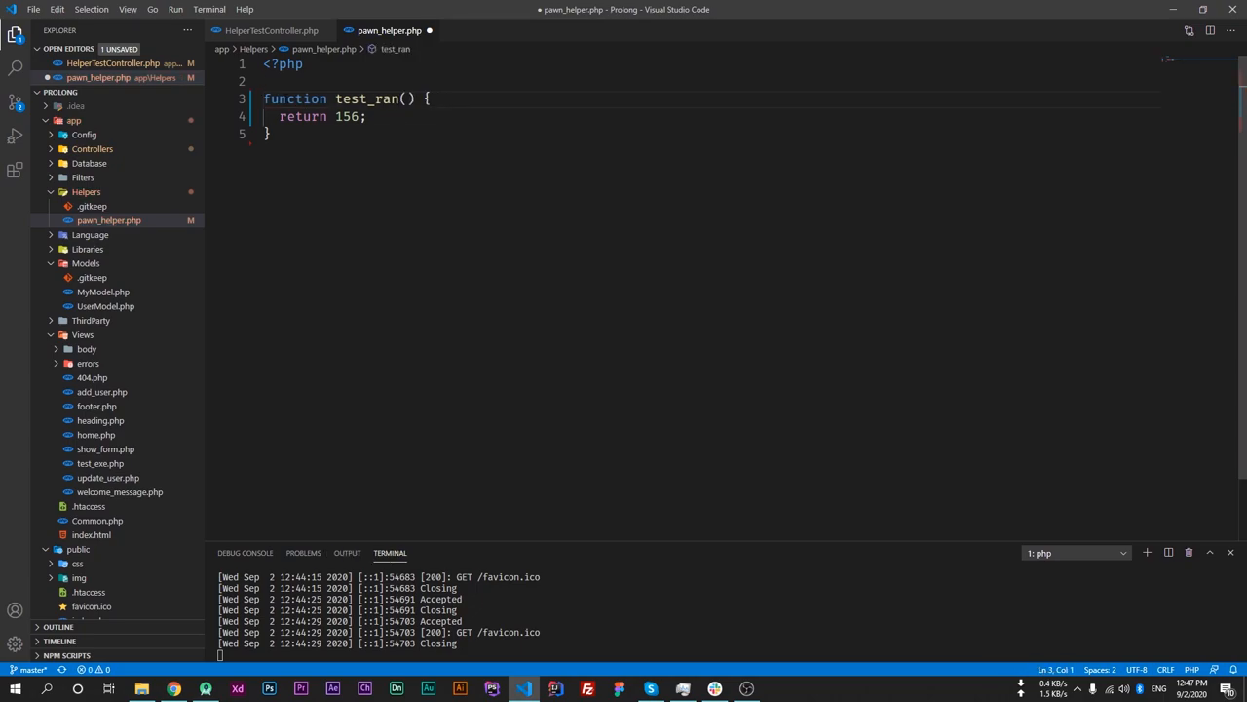
Step: In HelperTestController.php, add helper('pawn'); to load the pawn helper
left_click(271, 31)
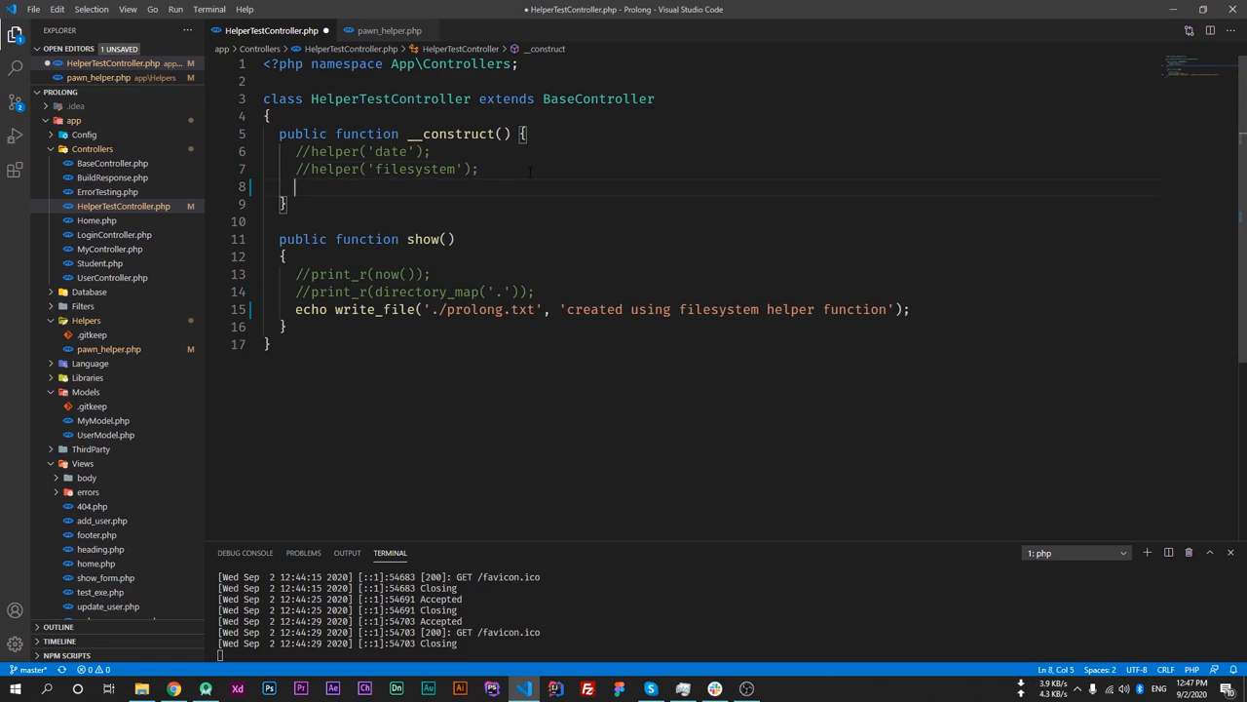
type("helper()")
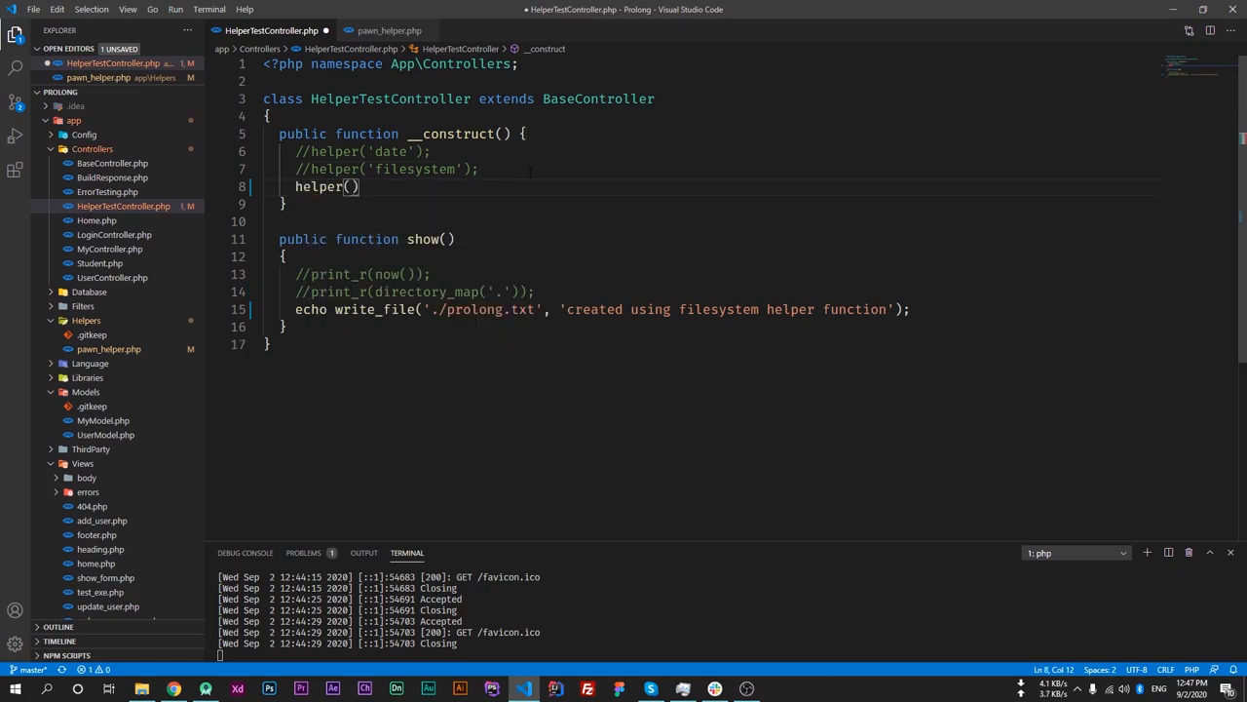
mouse_move(109, 349)
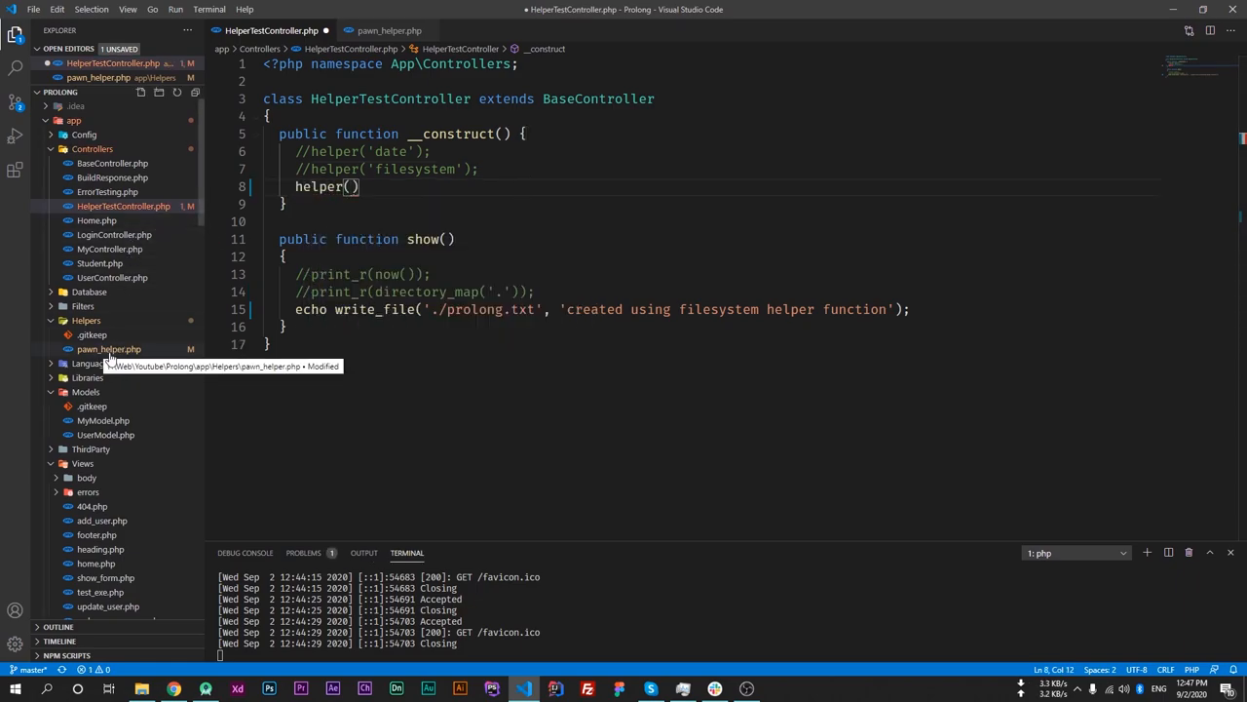
type("'pawn'")
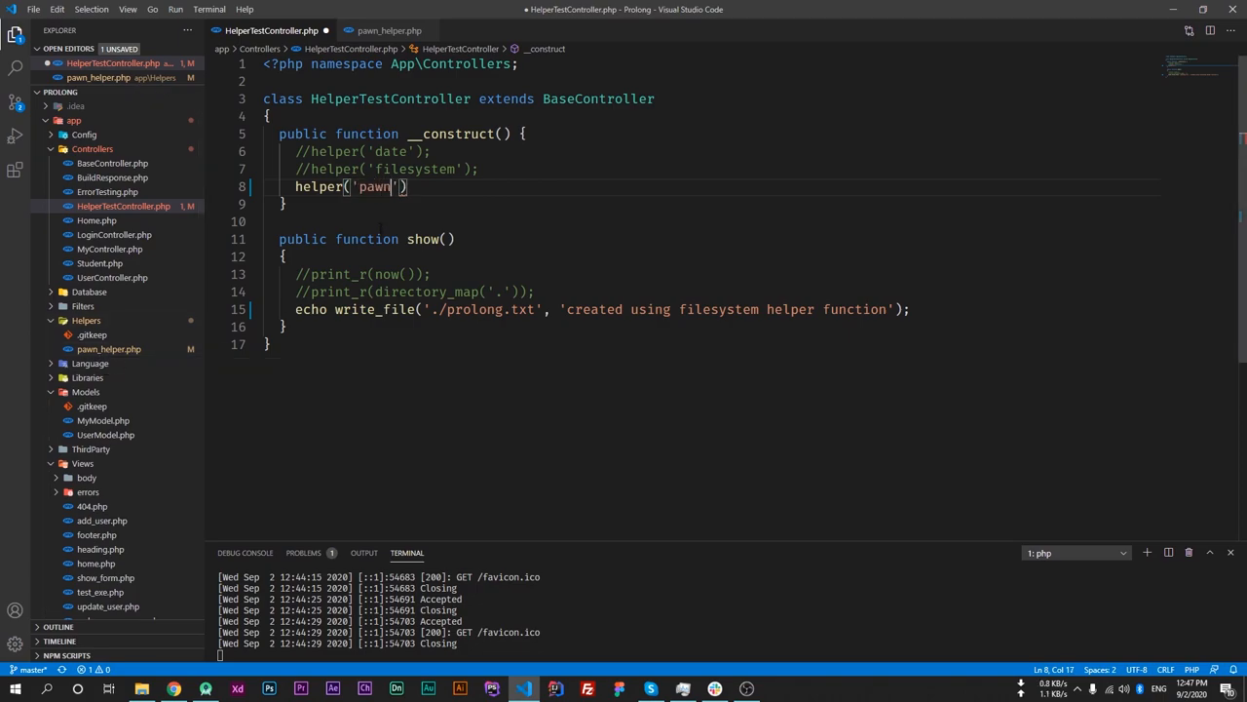
type(";")
left_click(711, 309)
type("//")
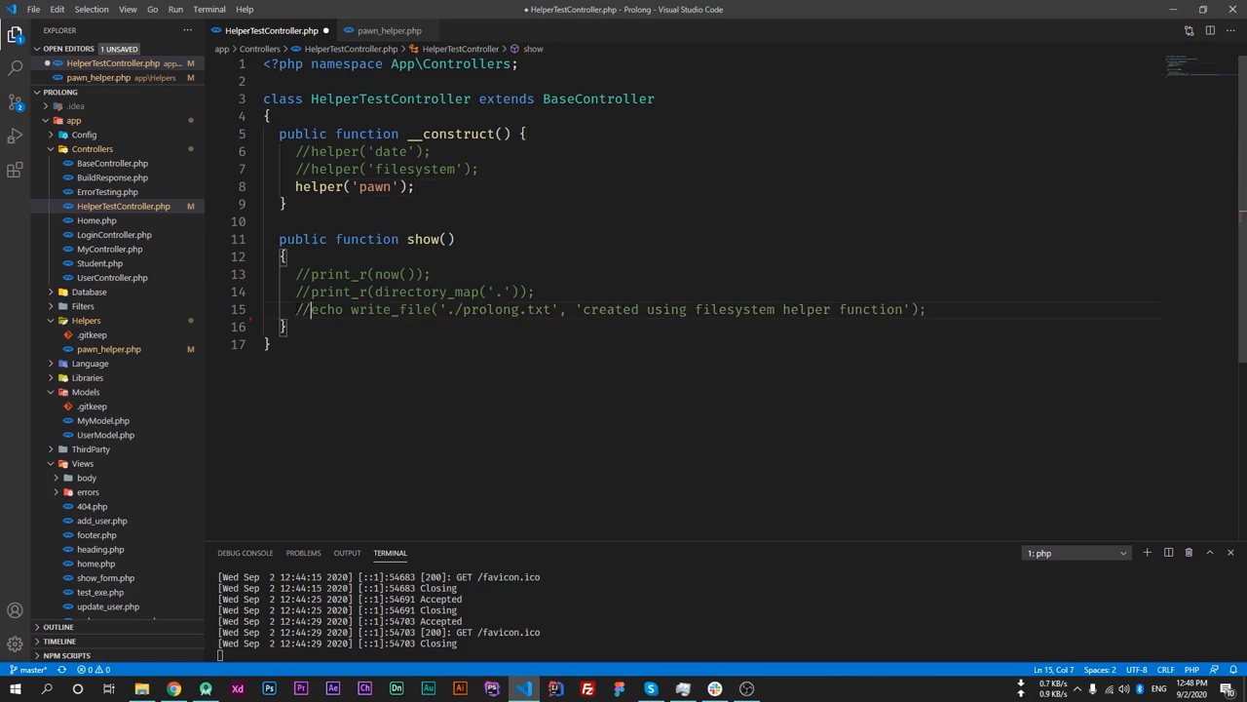
Step: Echo test_ran() in show() and save HelperTestController.php
type("echo")
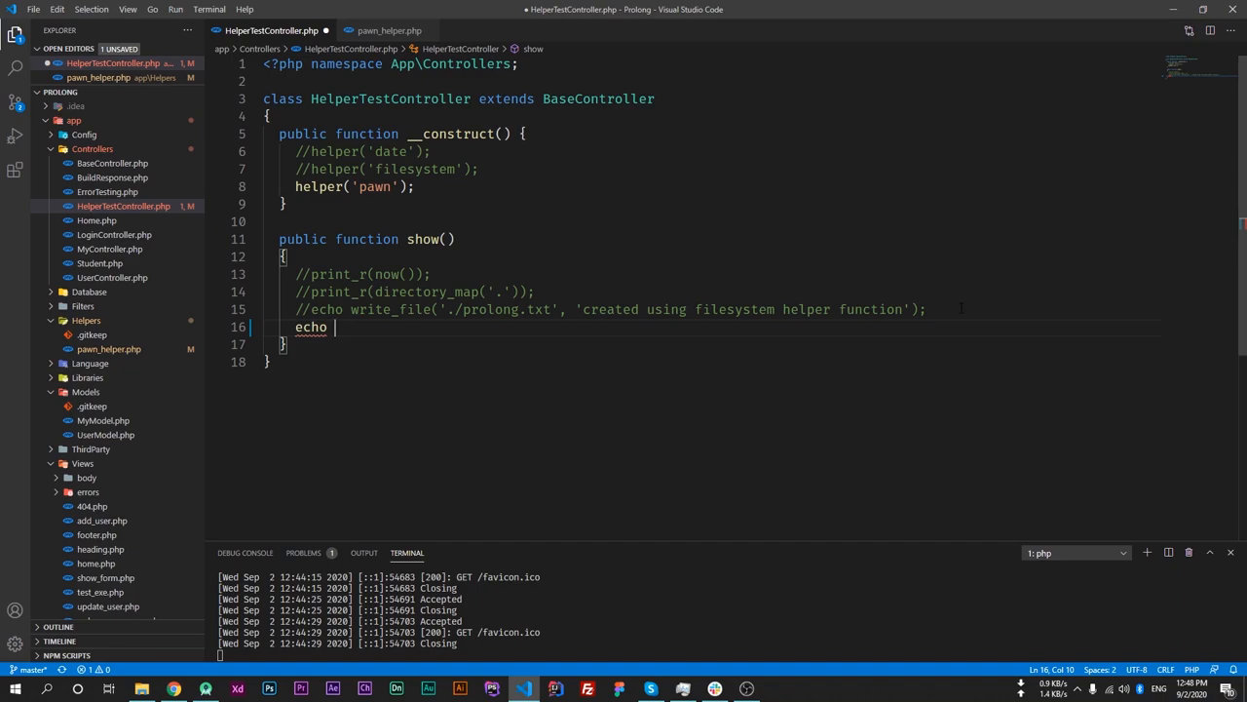
type("test_ran();")
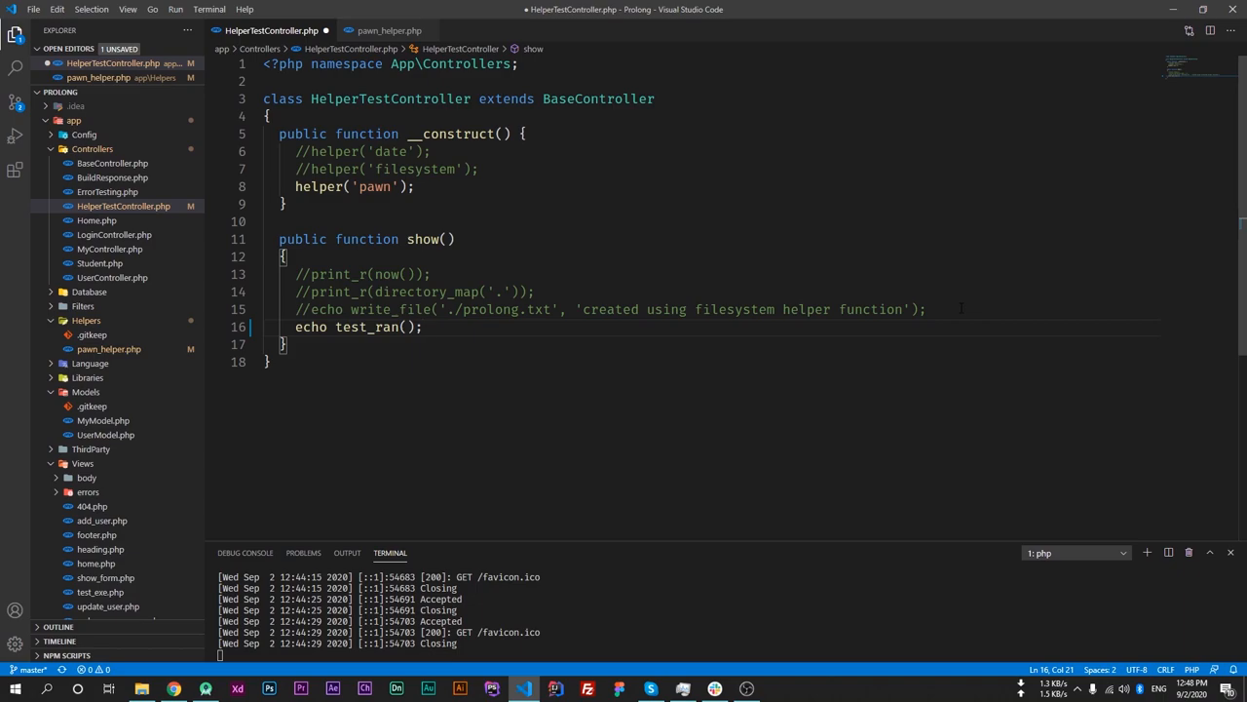
key("ctrl+s")
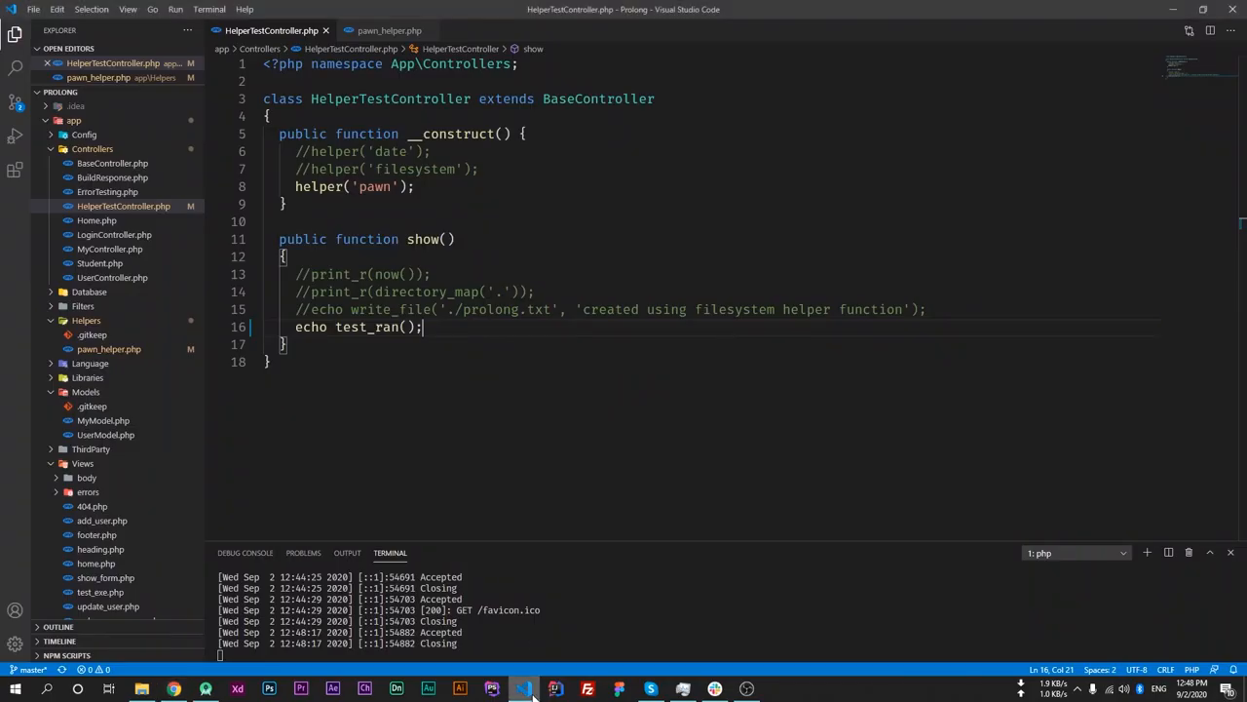
Step: View pawn_helper.php again and click near its return 156 line
left_click(388, 30)
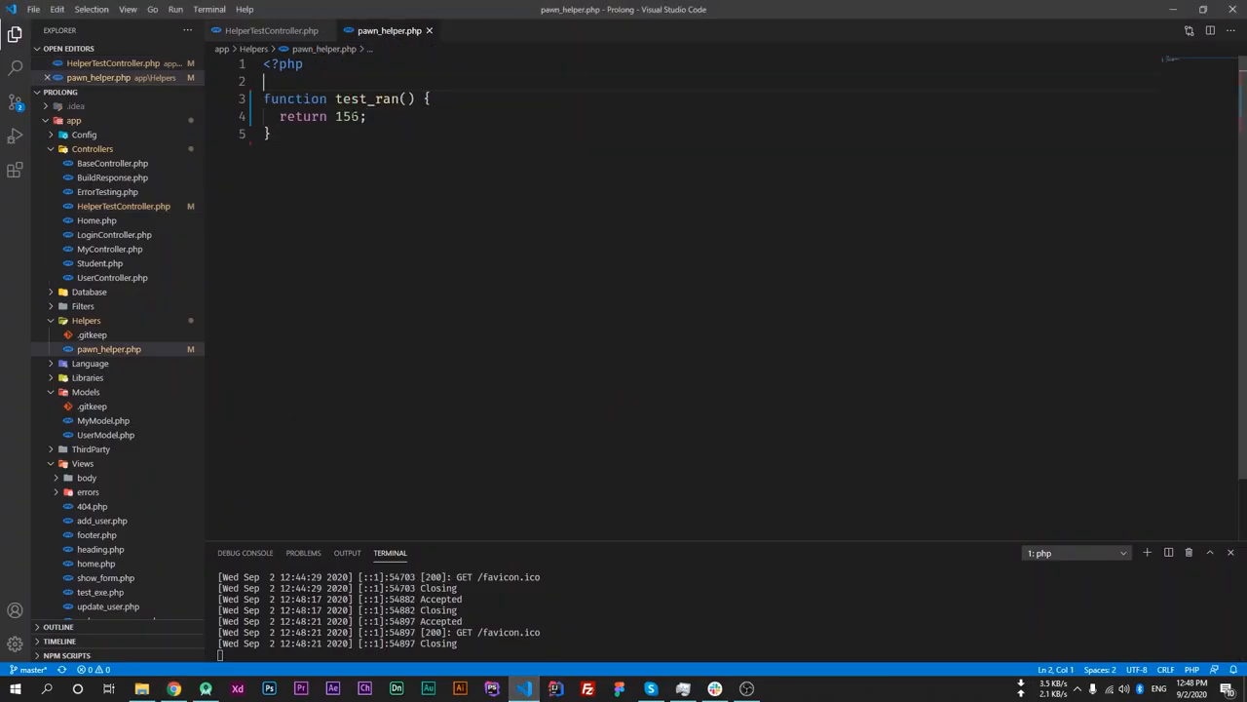
double_click(360, 98)
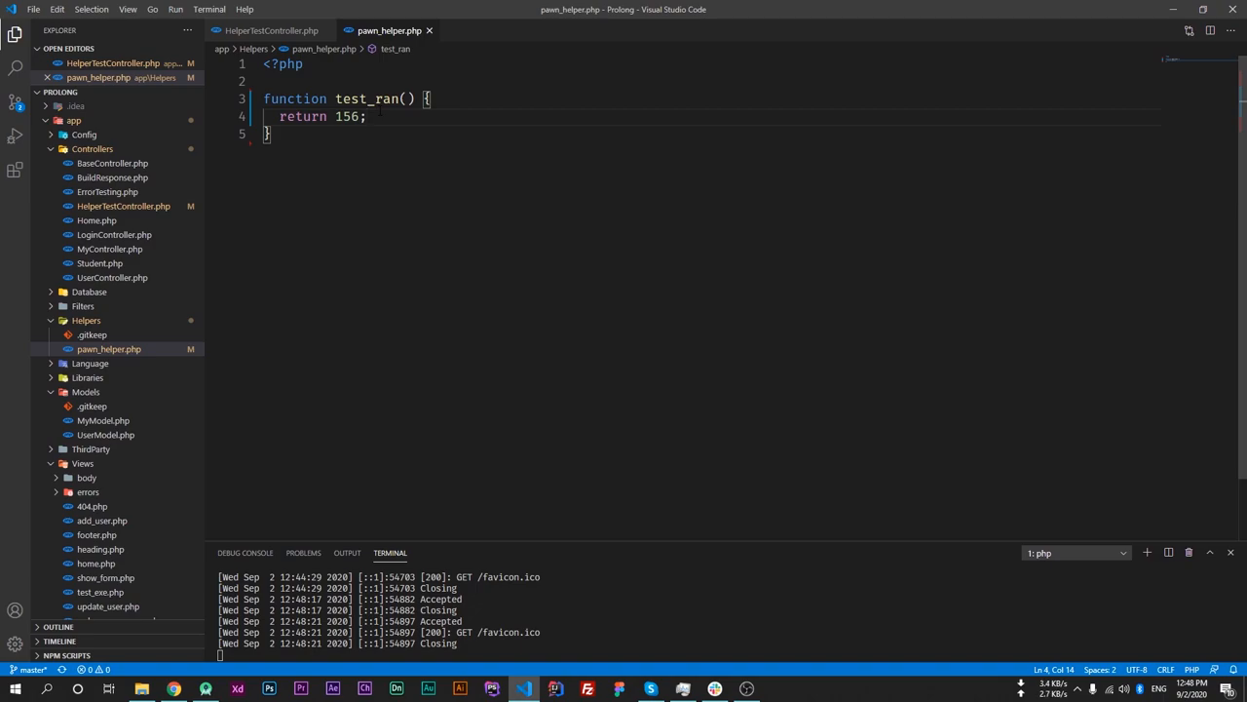
left_click(365, 116)
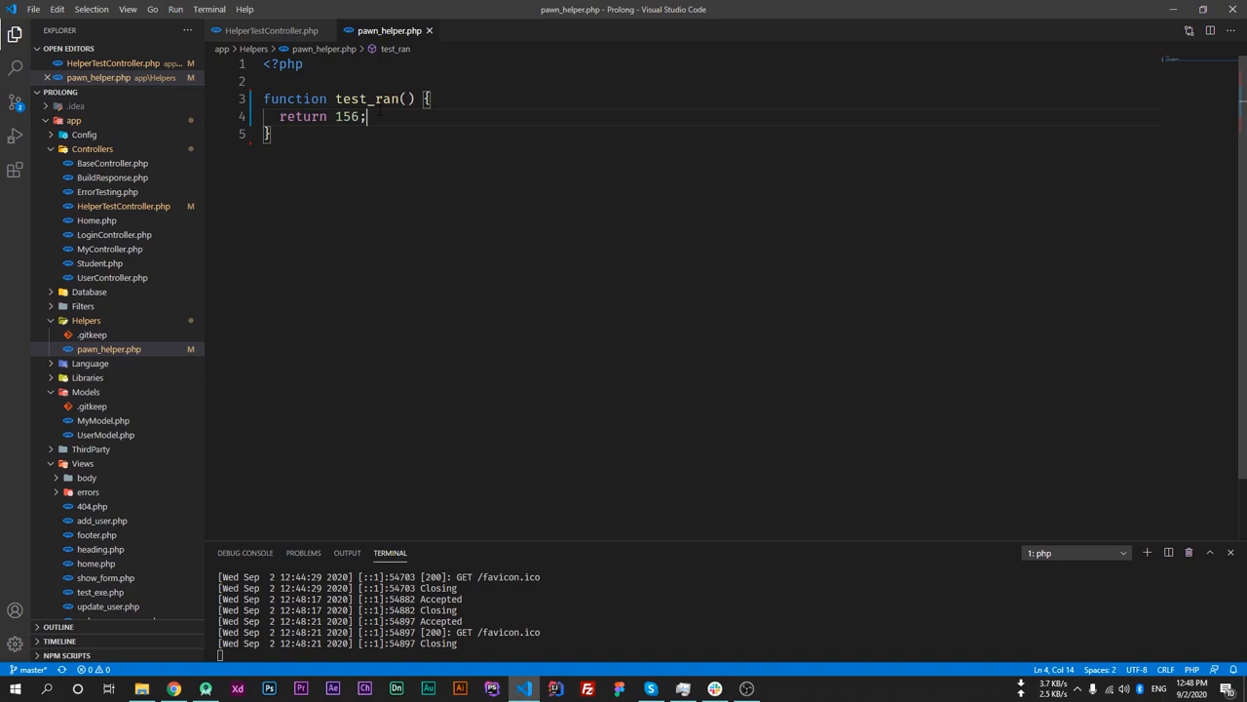